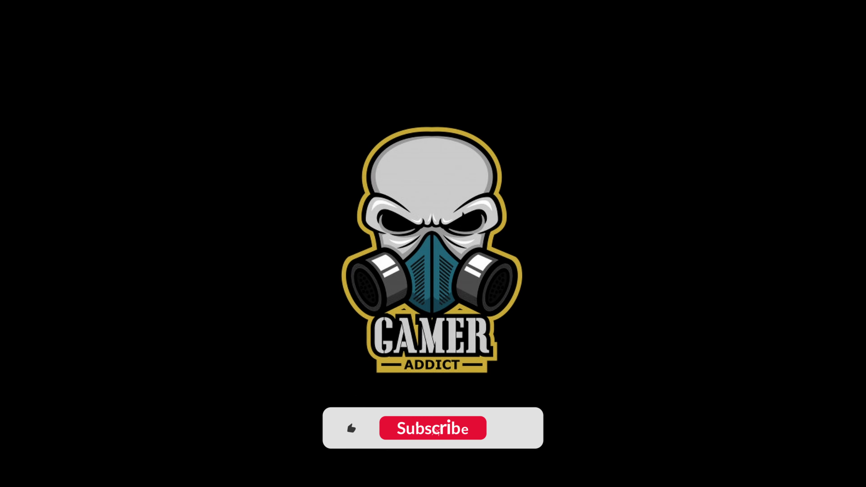
Step: Play the outro until the banner reads Subscribed with like and bell icons lit
{"action": "left_click", "coordinate": [433, 429]}
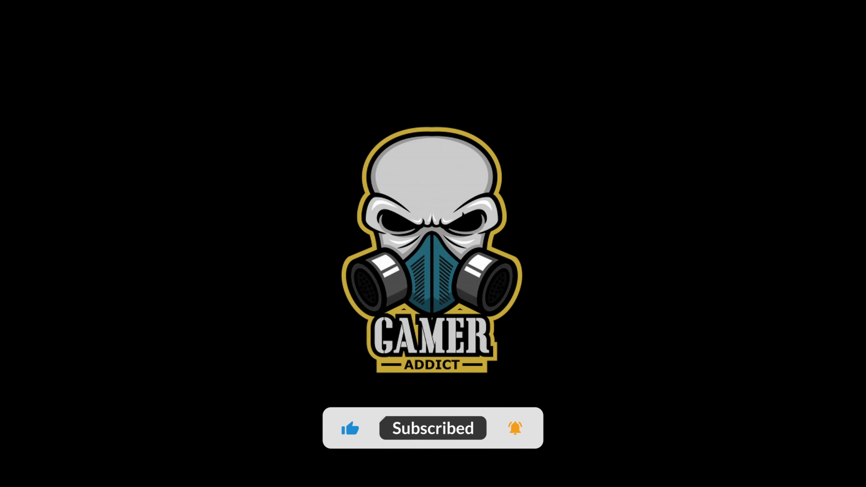